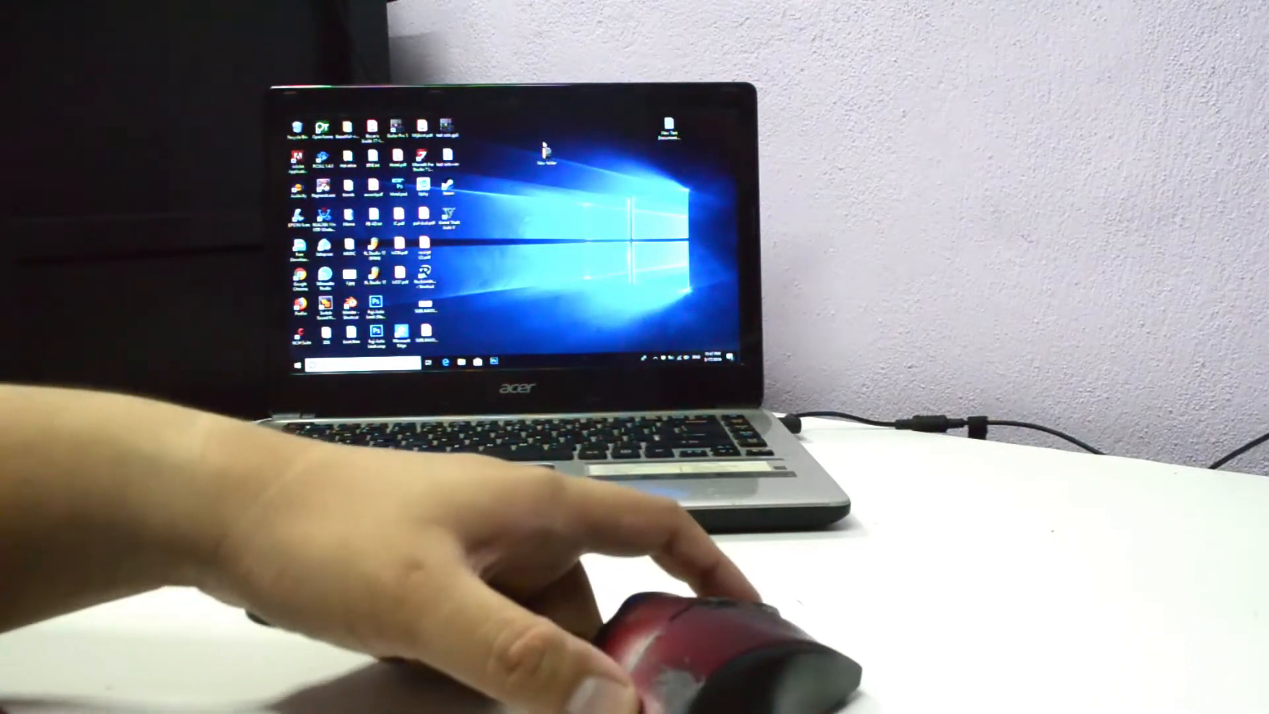
Step: Select the 'New folder' icon near the top centre of the desktop
{"action": "left_click", "coordinate": [544, 154]}
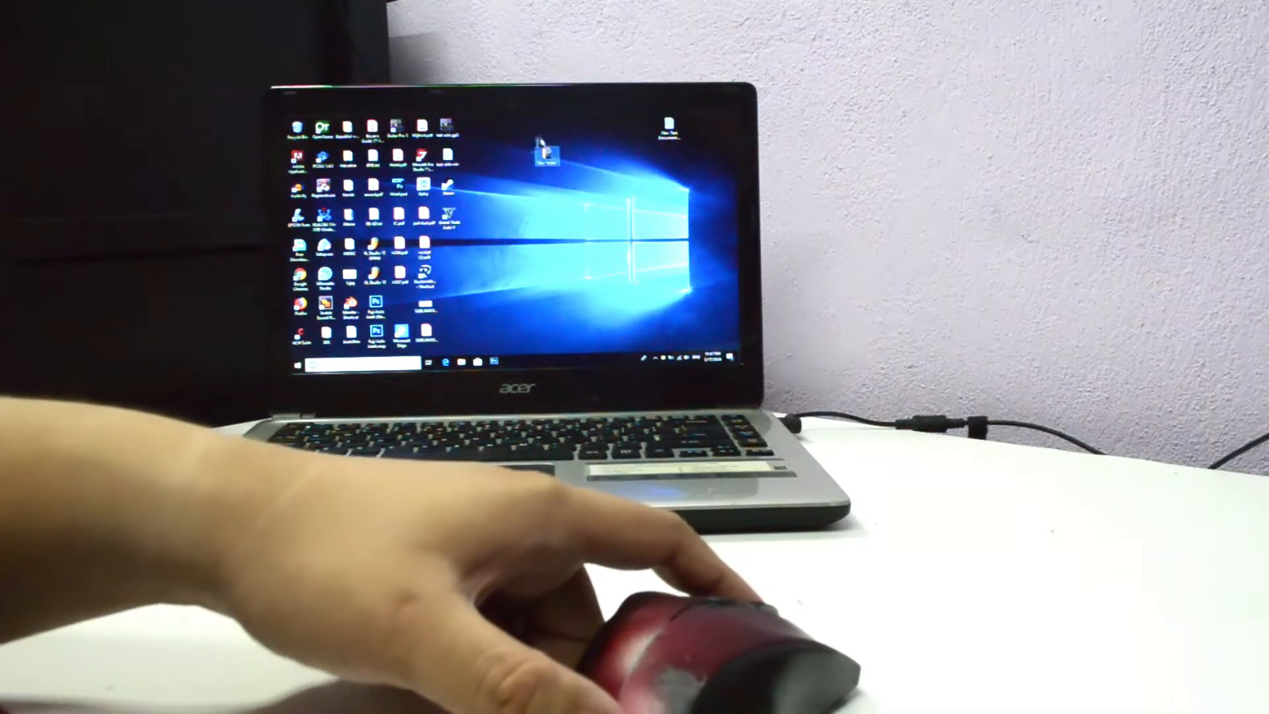